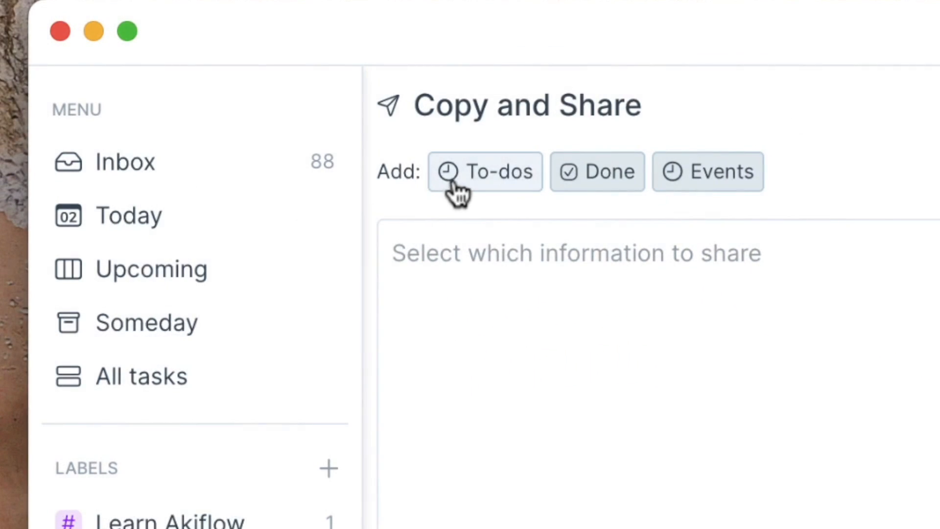
- Plan the marketing report request for 'today 3pm' and save it
key(cmd+c)
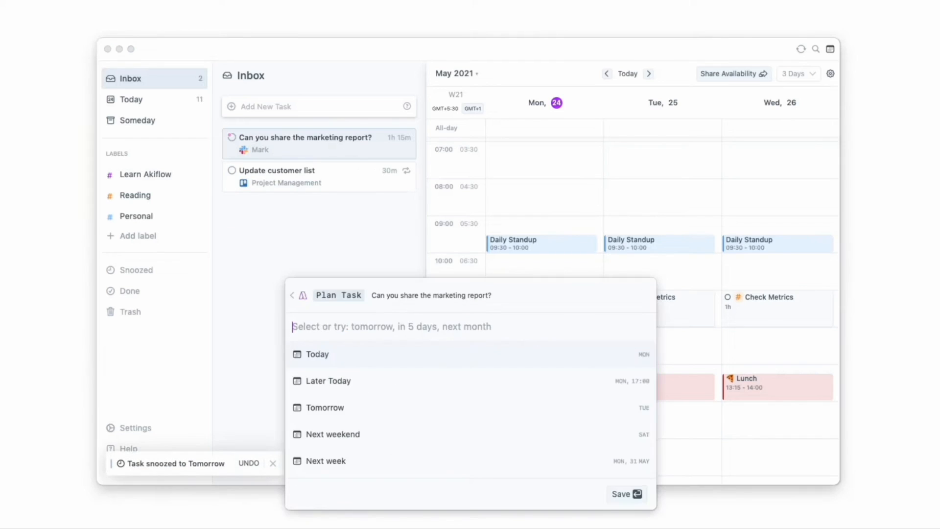
text(today 3pm)
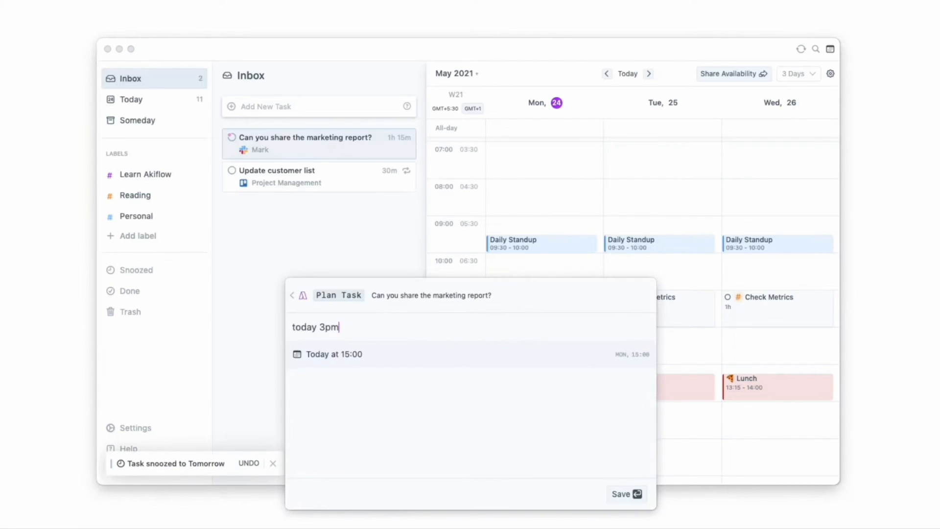
click(626, 494)
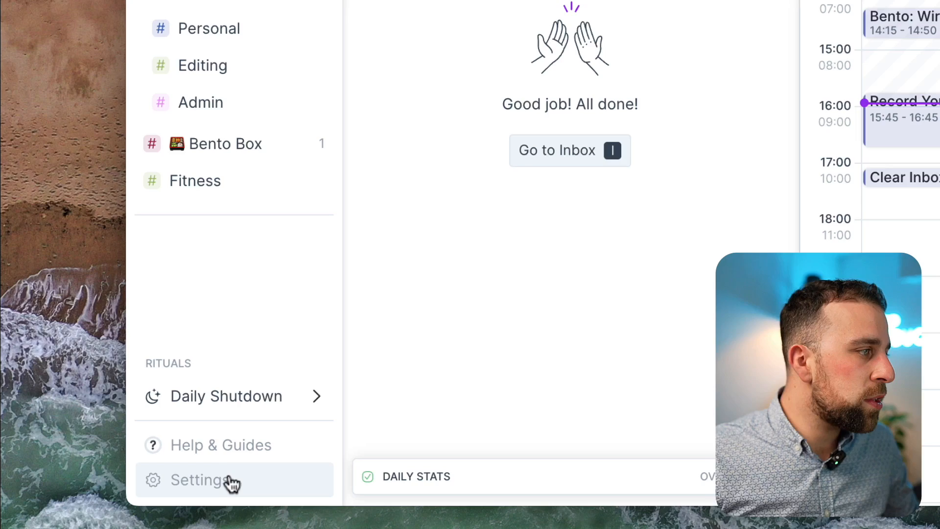
click(201, 479)
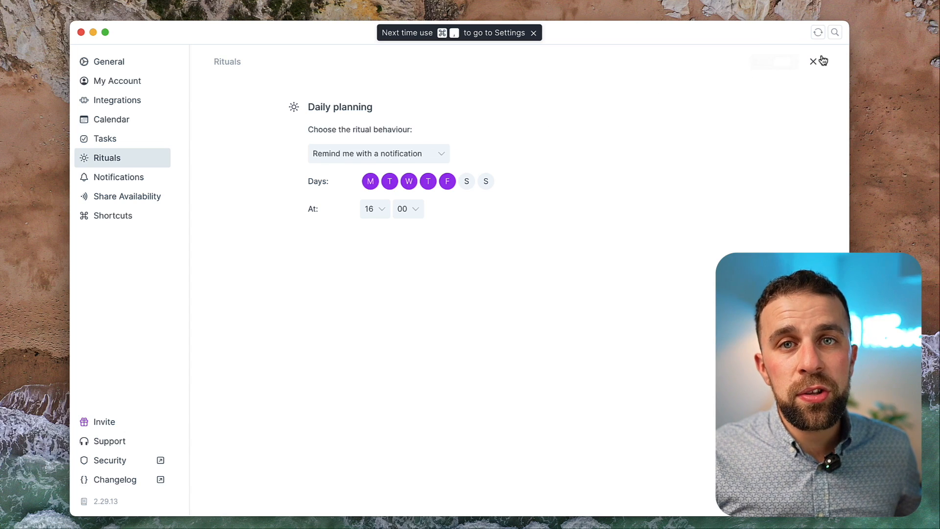
click(814, 61)
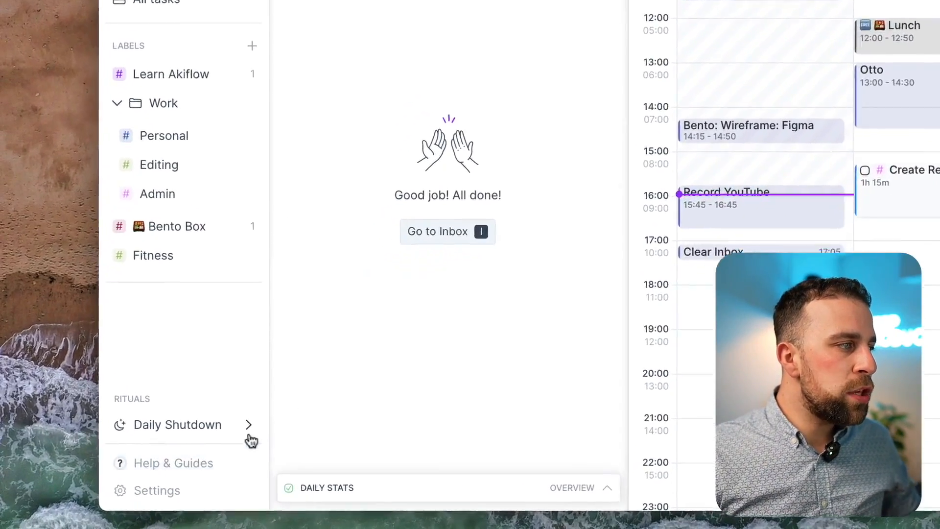
- Launch the Daily Shutdown ritual and begin reviewing today's work
click(177, 423)
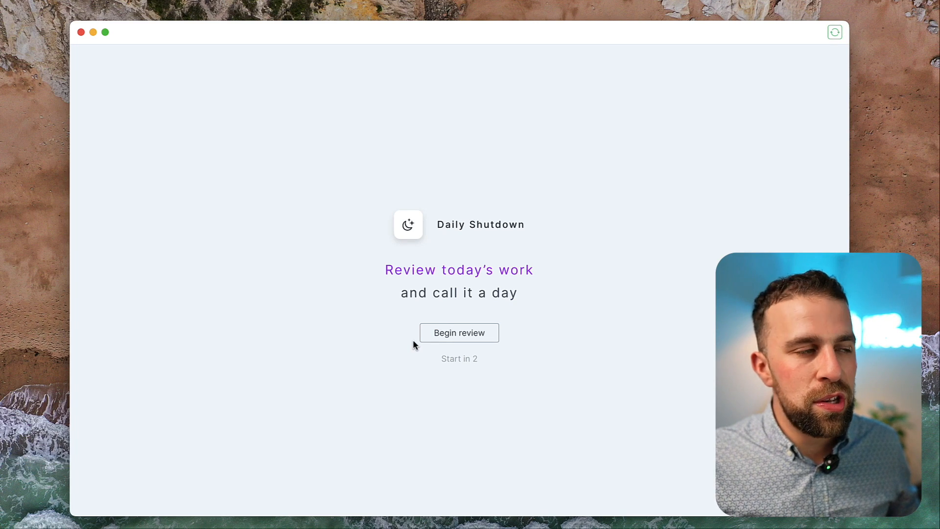
click(458, 333)
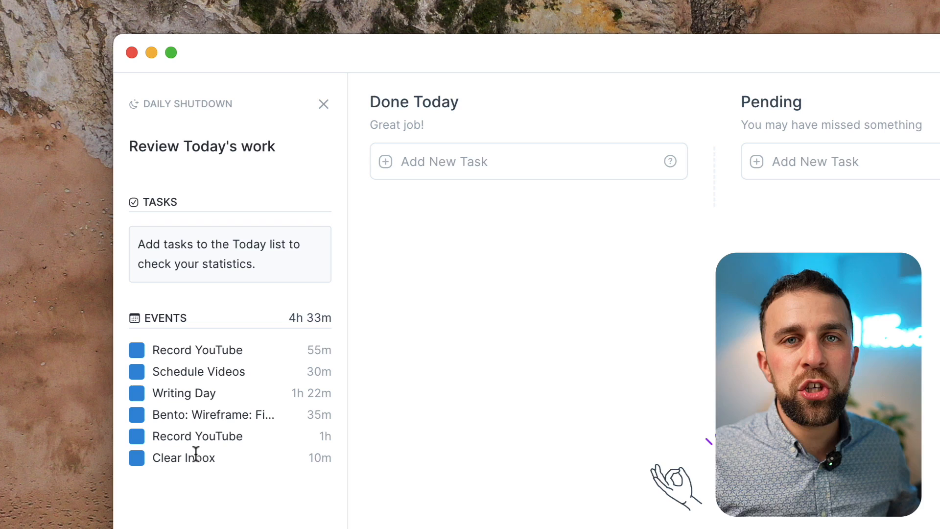
mouse_move(351, 325)
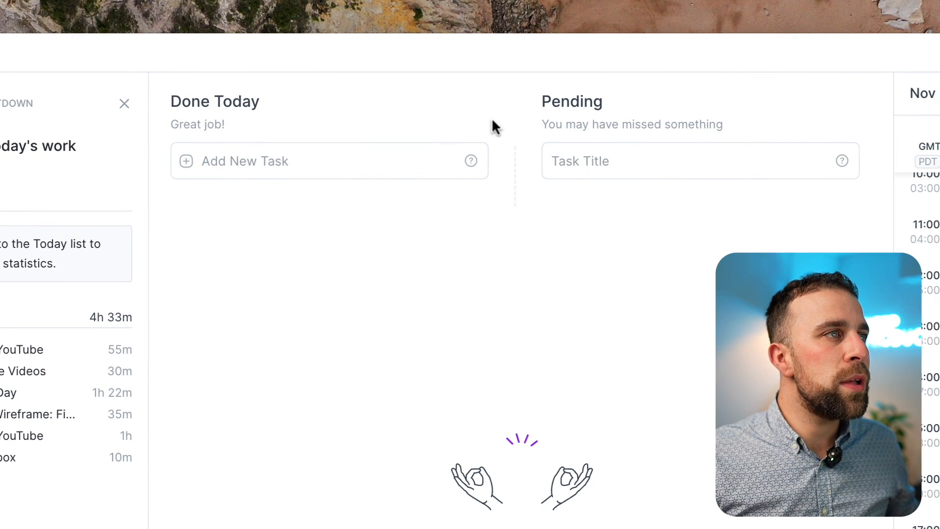
mouse_move(668, 204)
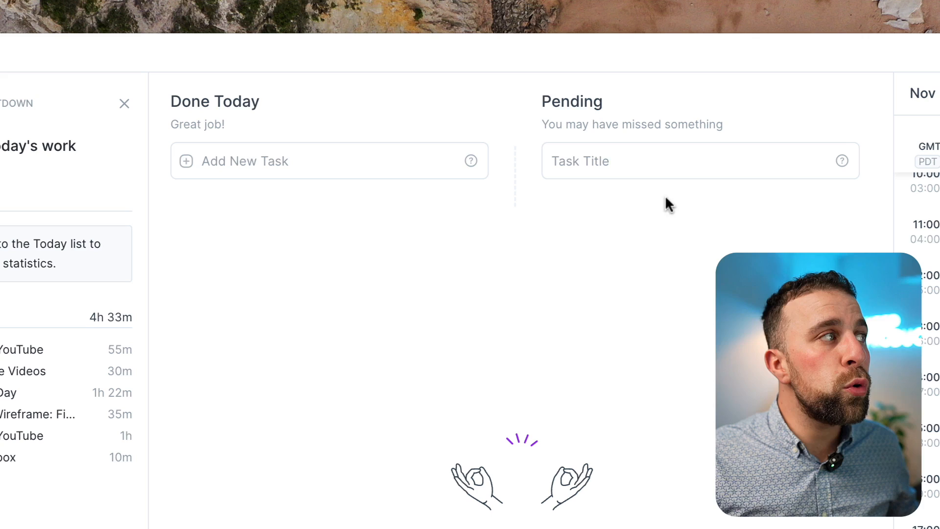
mouse_move(727, 205)
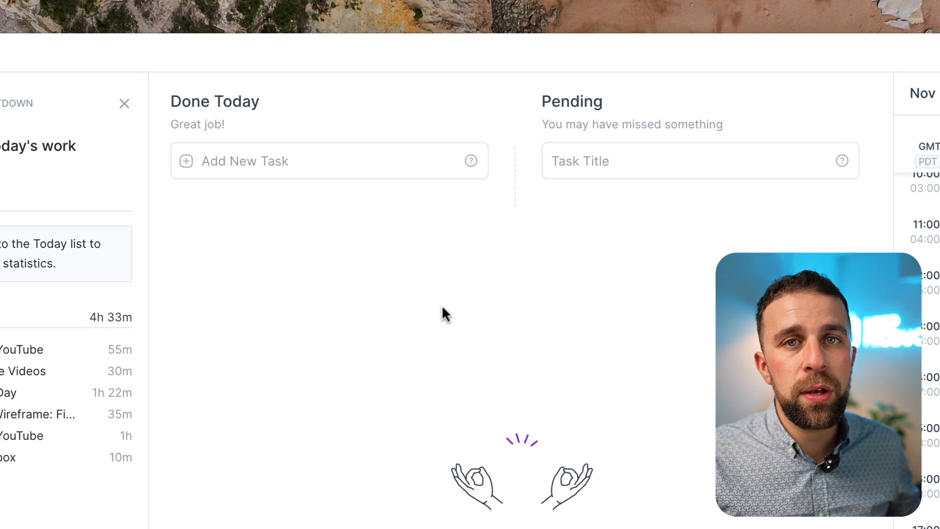
mouse_move(357, 204)
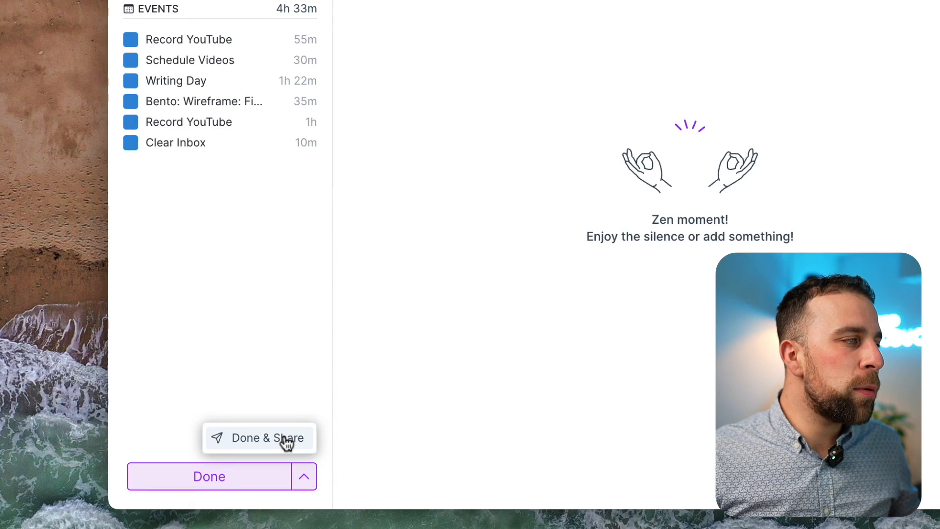
- Choose Done & Share, add To-dos and Done to the summary, and copy it
click(259, 437)
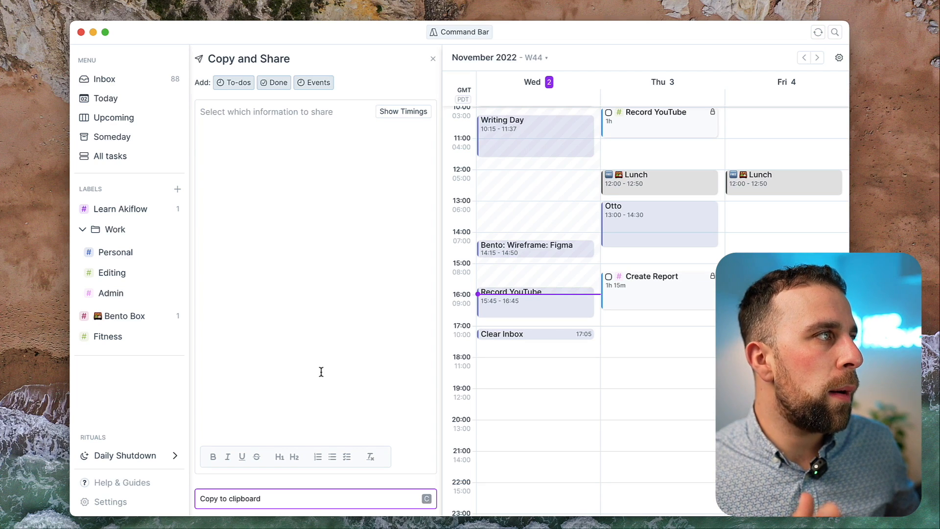
mouse_move(403, 112)
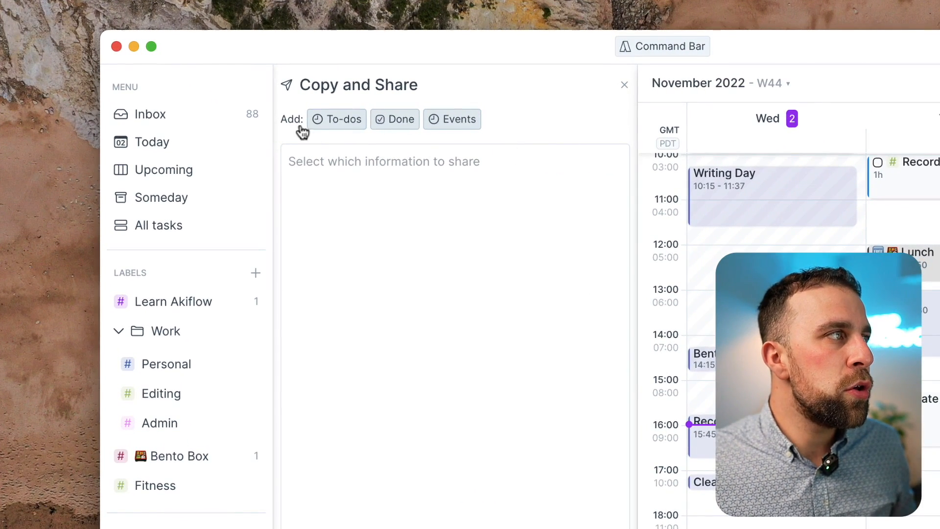
click(337, 118)
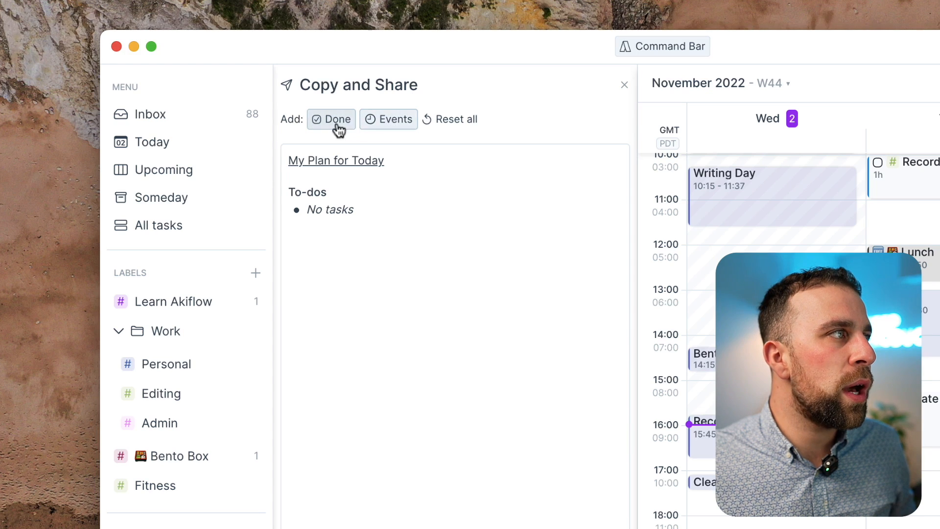
click(387, 118)
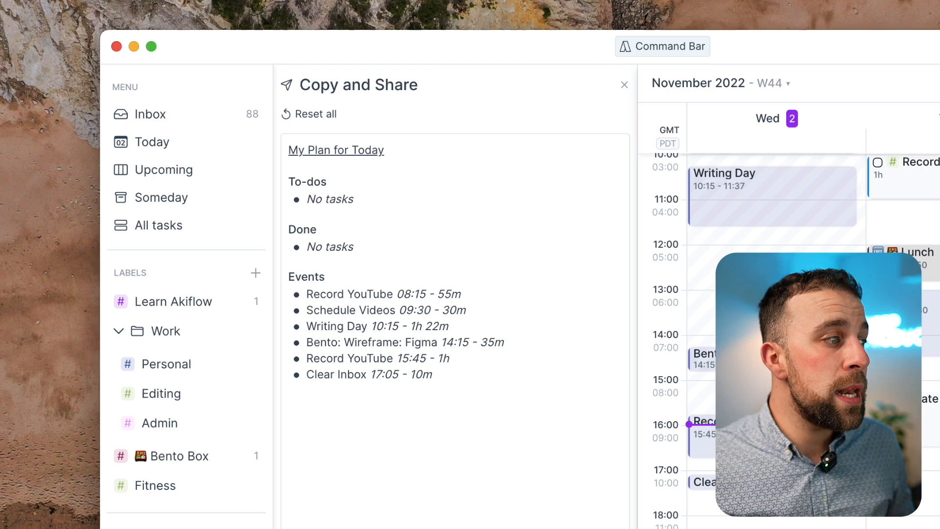
click(331, 485)
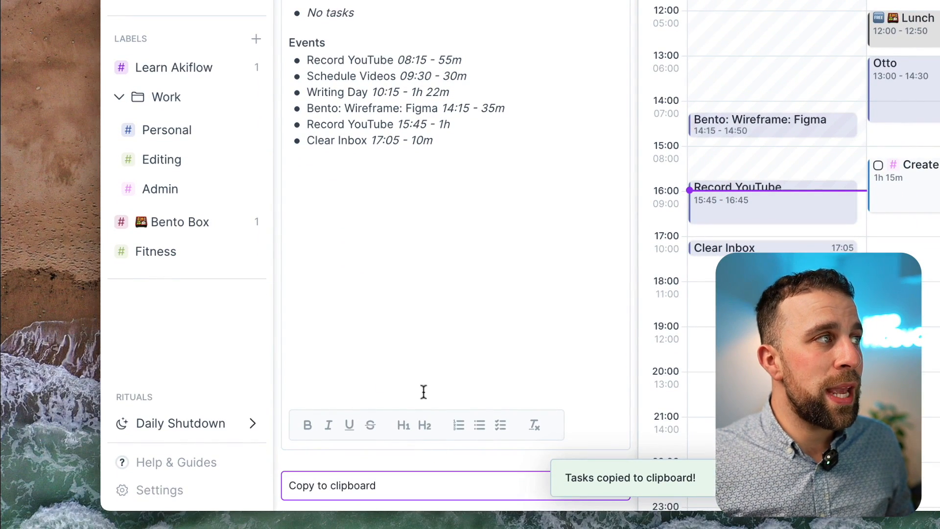
mouse_move(526, 210)
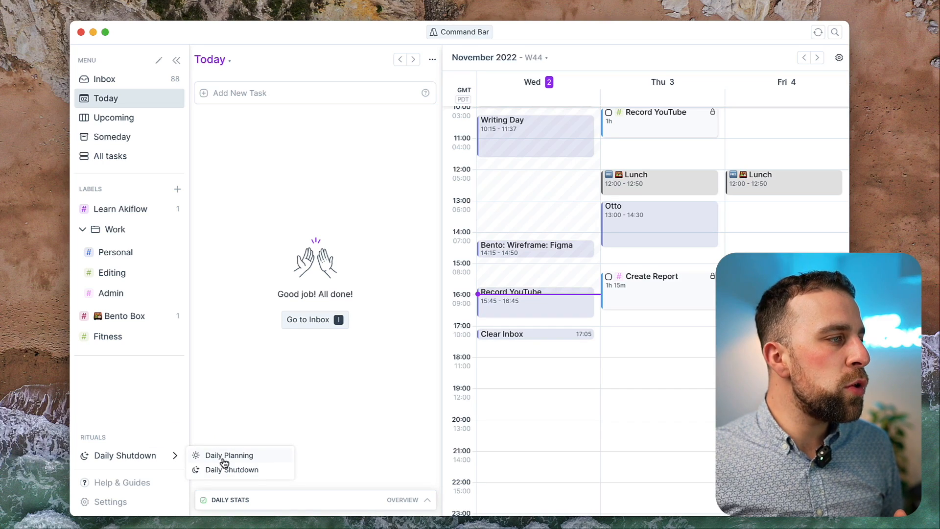
- Launch Daily Planning from Rituals to review yesterday's completed task and events
click(229, 454)
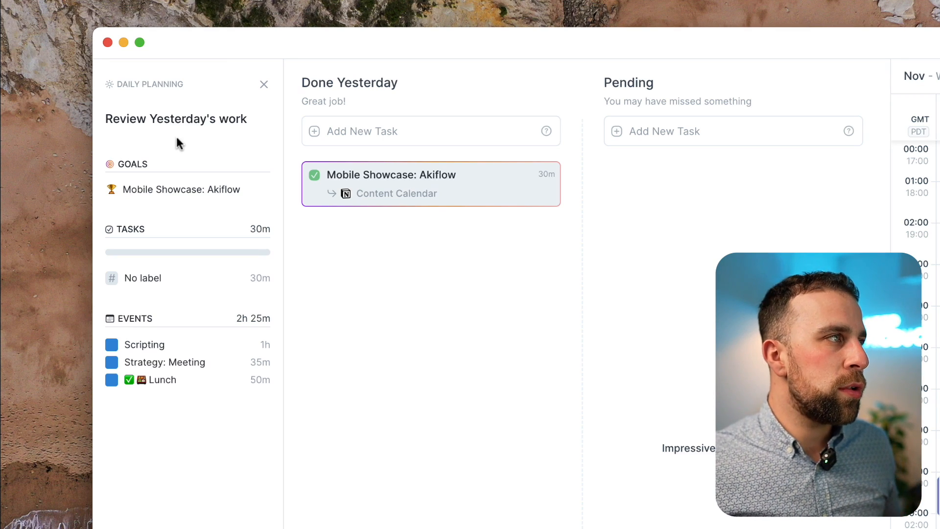
mouse_move(294, 217)
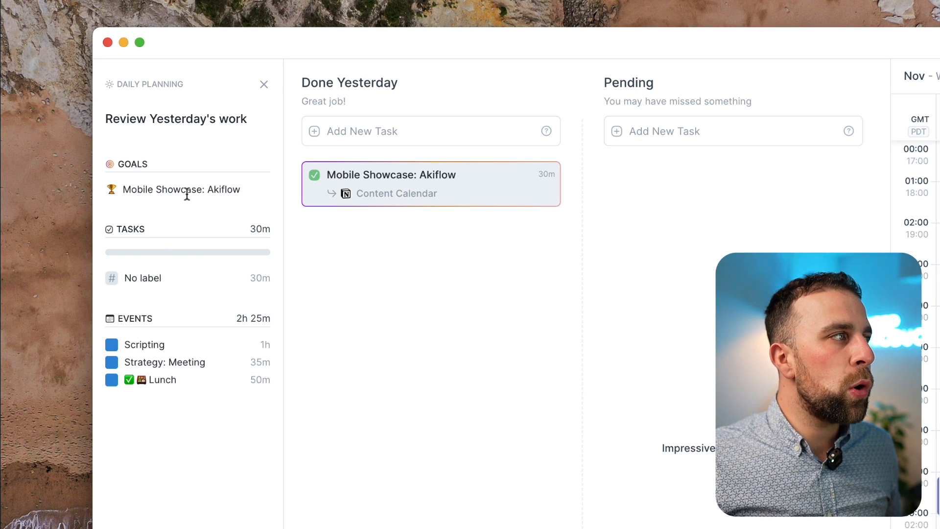
mouse_move(168, 339)
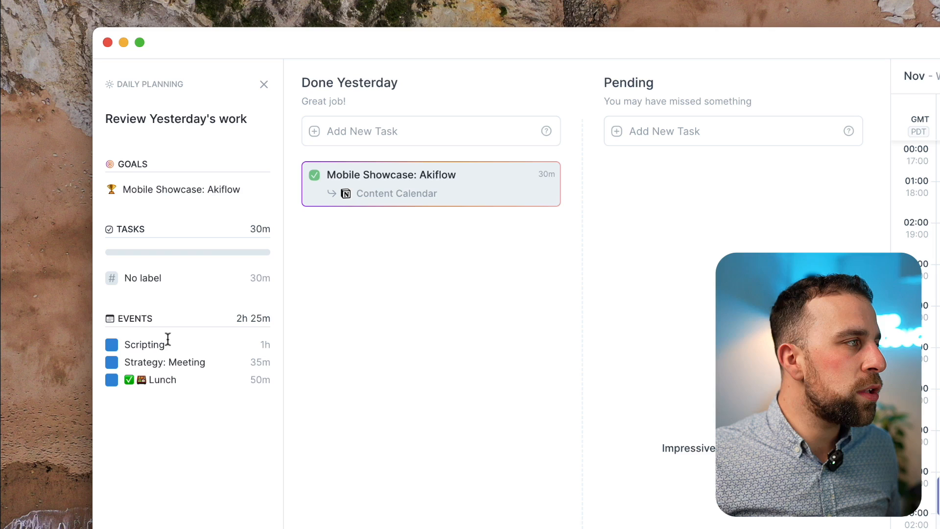
mouse_move(256, 436)
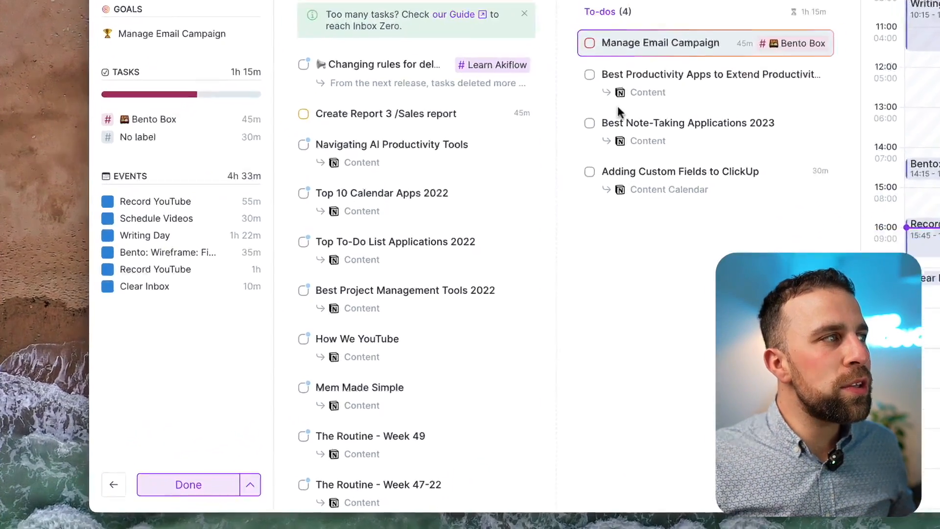
- Show tomorrow's calendar, click Done, and answer Yes to auto-opening Daily Planning
scroll(down, 3)
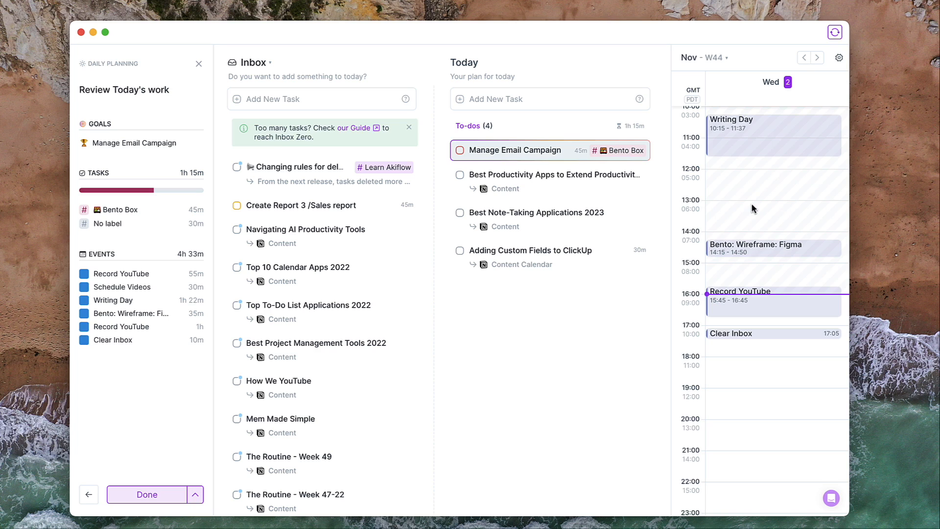
click(816, 56)
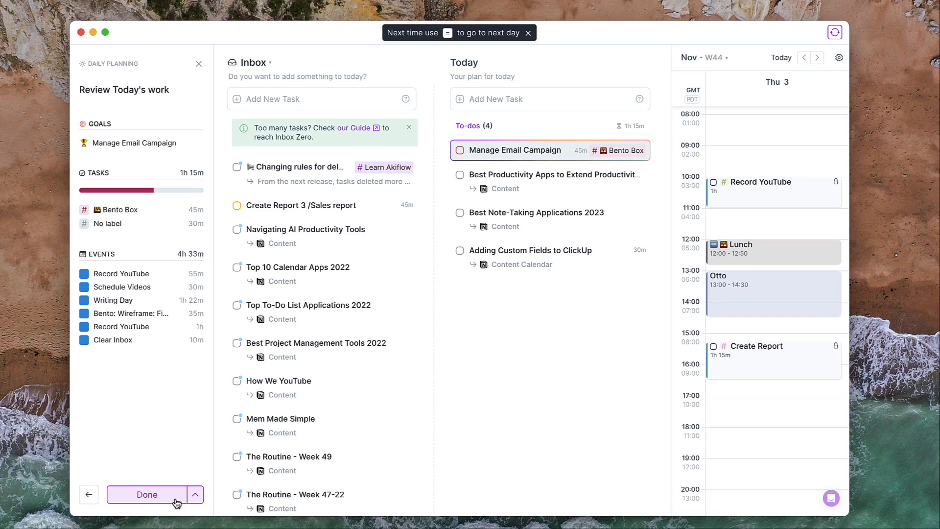
click(147, 494)
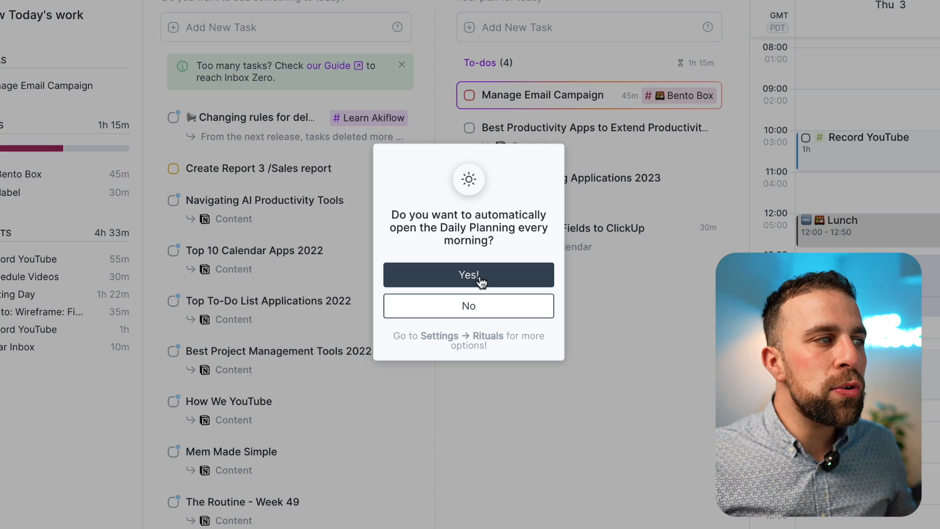
click(467, 275)
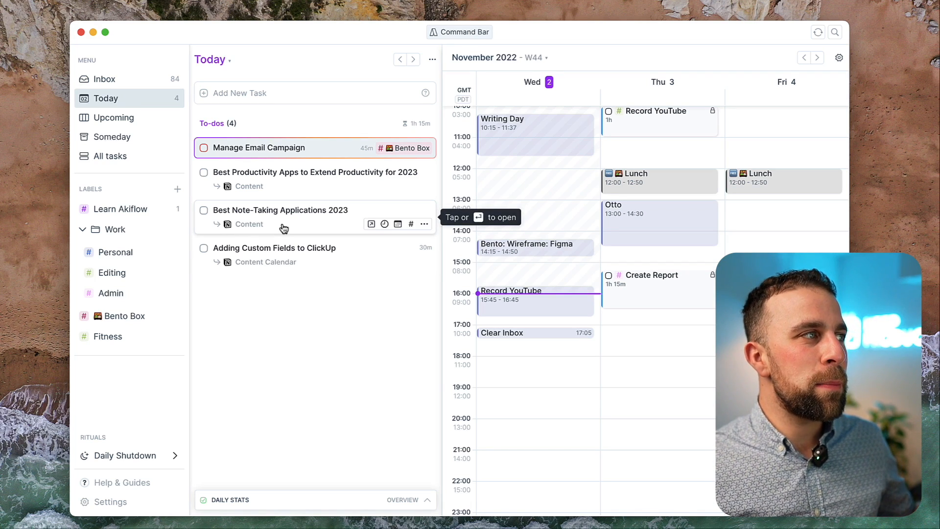
mouse_move(329, 194)
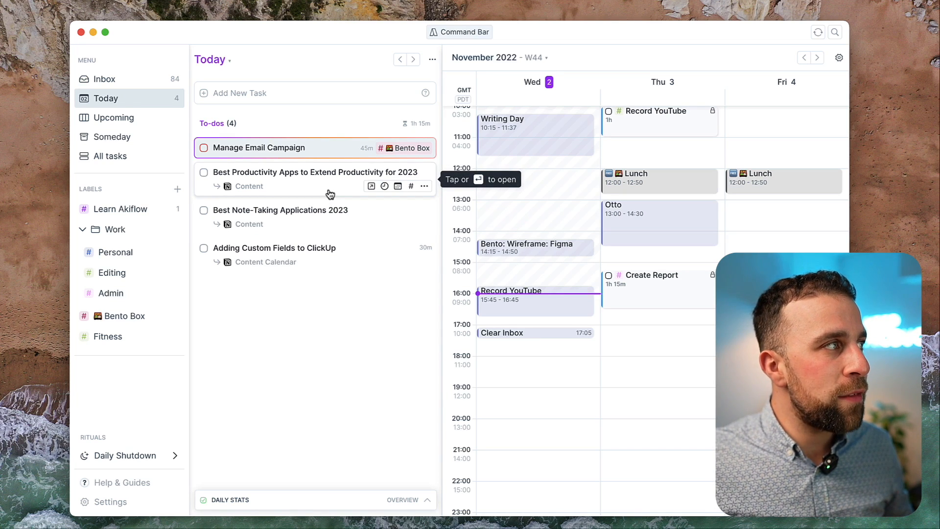
mouse_move(320, 297)
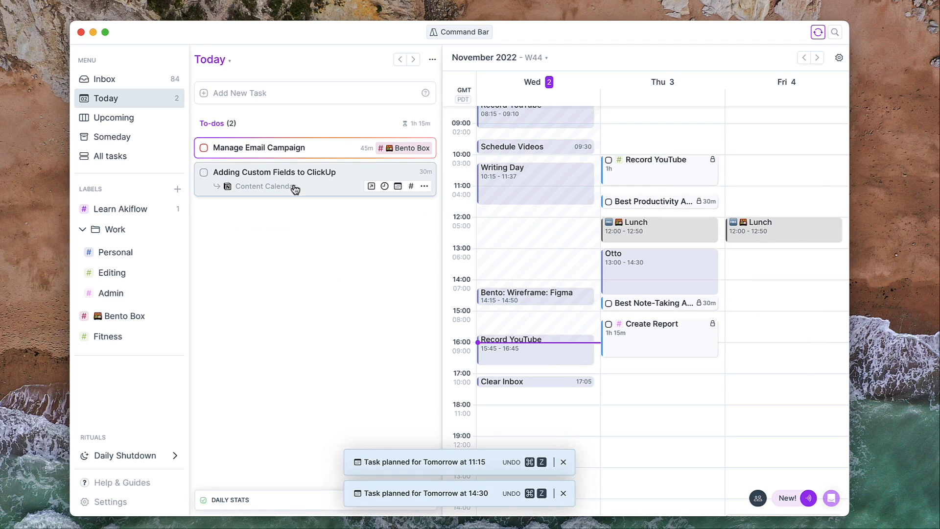
- Drag 'Adding Custom Fields to ClickUp' onto tomorrow's calendar at 16:30, then click the calendar
drag(274, 172, 659, 365)
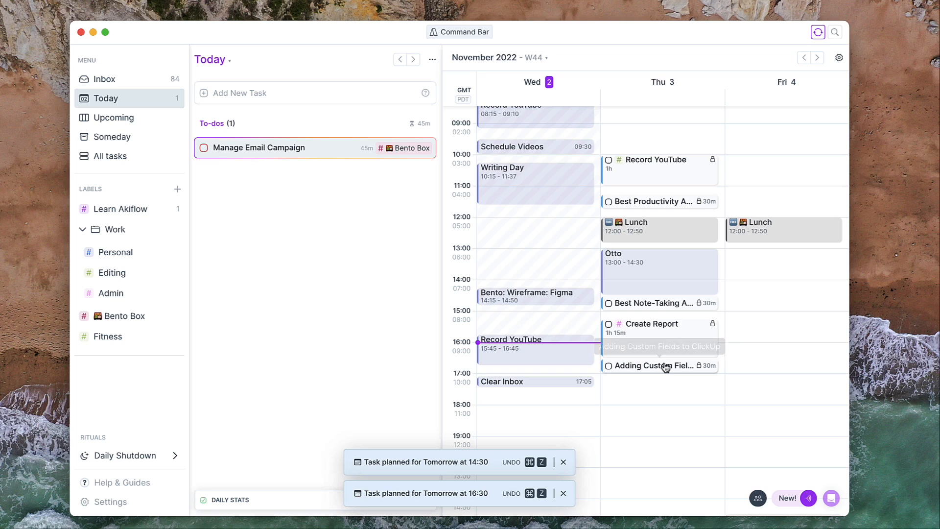
mouse_move(658, 365)
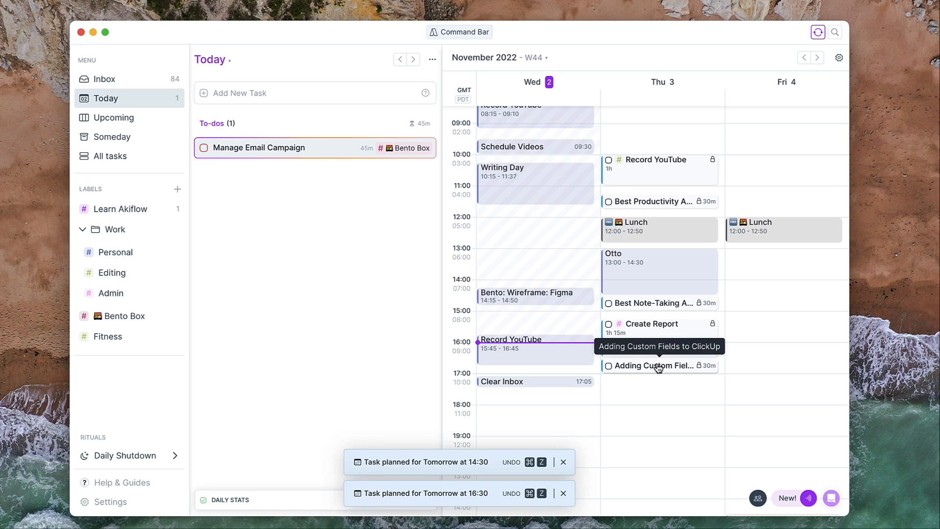
click(561, 462)
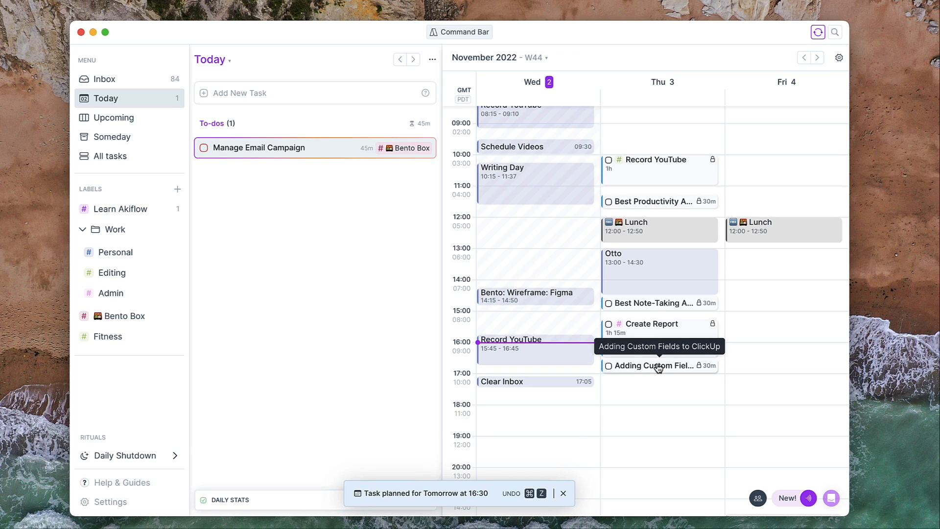